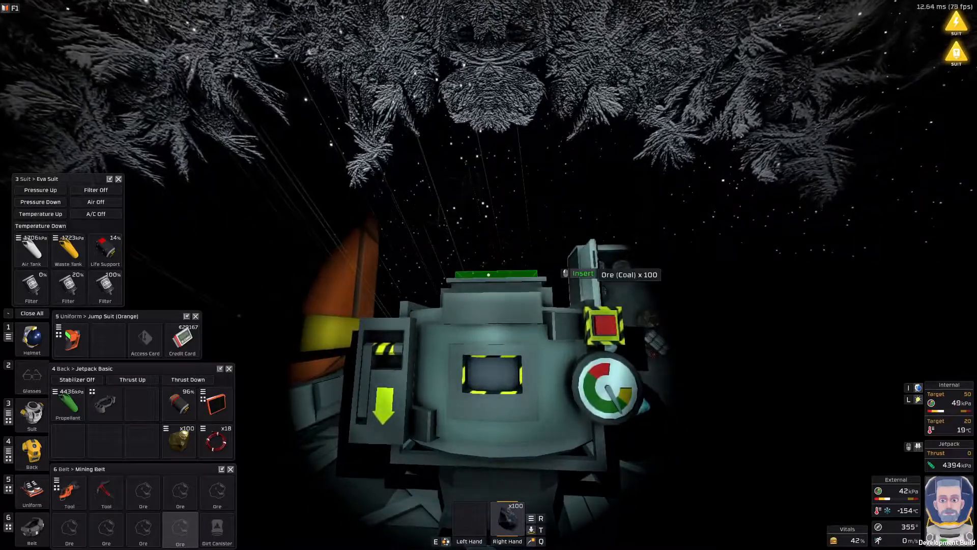
Step: Insert the 100-coal-ore stack from the right hand into the furnace input
{"action": "left_click", "coordinate": [604, 323]}
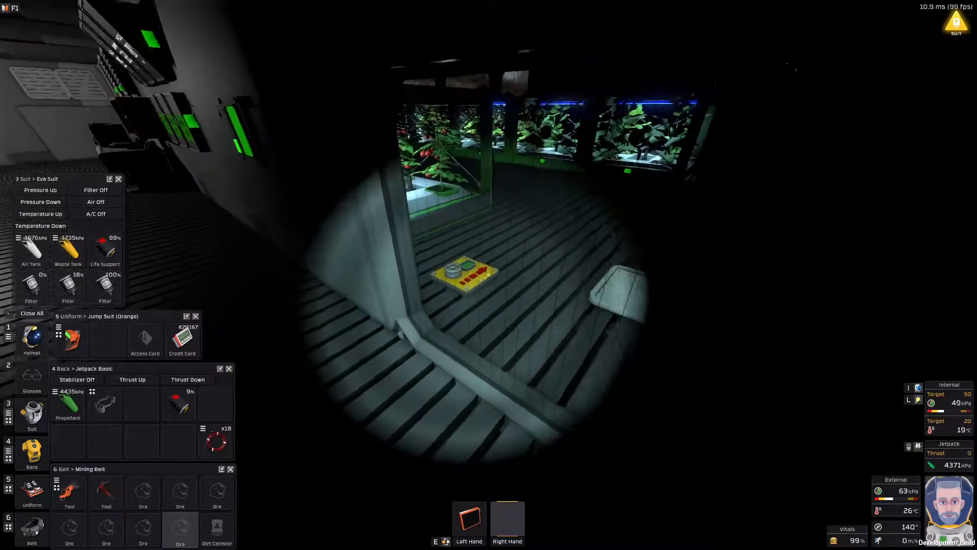
{"action": "mouse_move", "coordinate": [487, 275]}
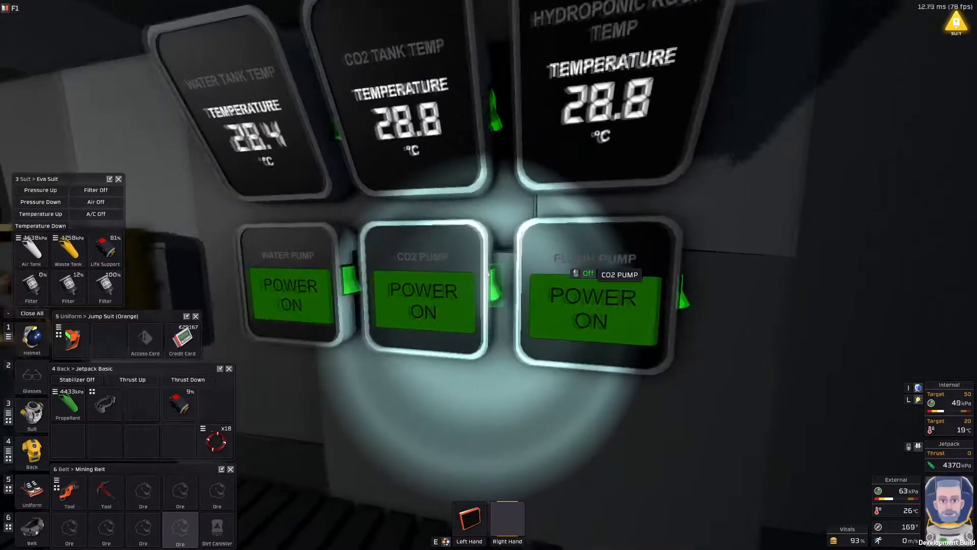
Step: Switch the CO2 pump's power to OFF on its console screen
{"action": "left_click", "coordinate": [421, 299]}
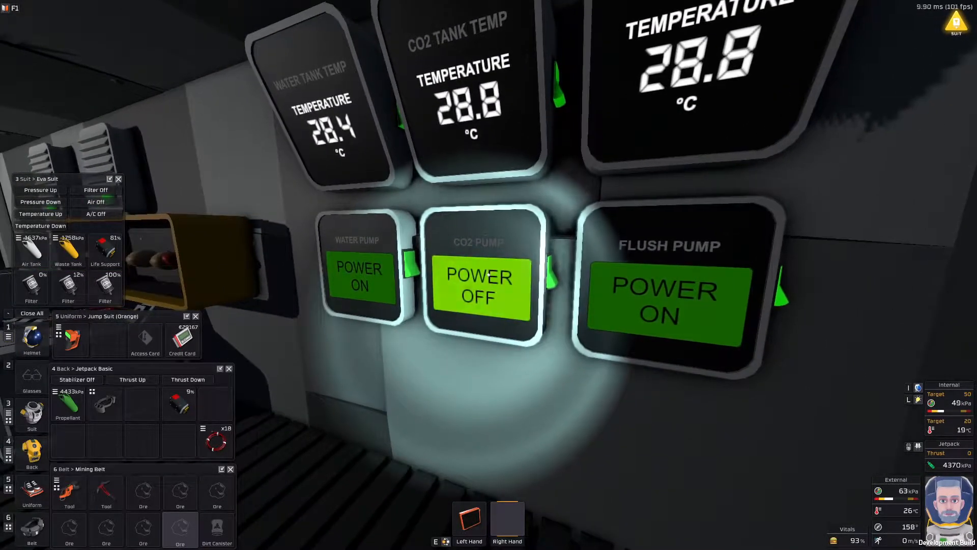